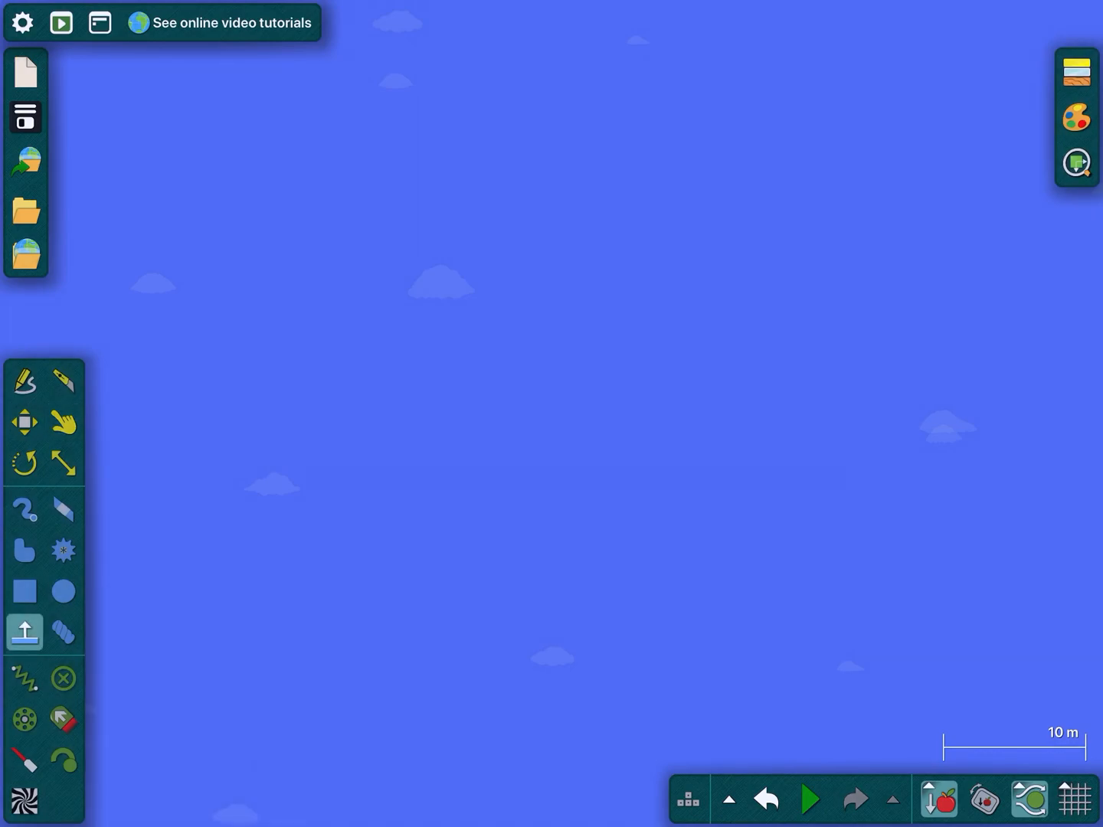
Step: Draw a tall yellow rectangle and pin an axle near its bottom
click(25, 591)
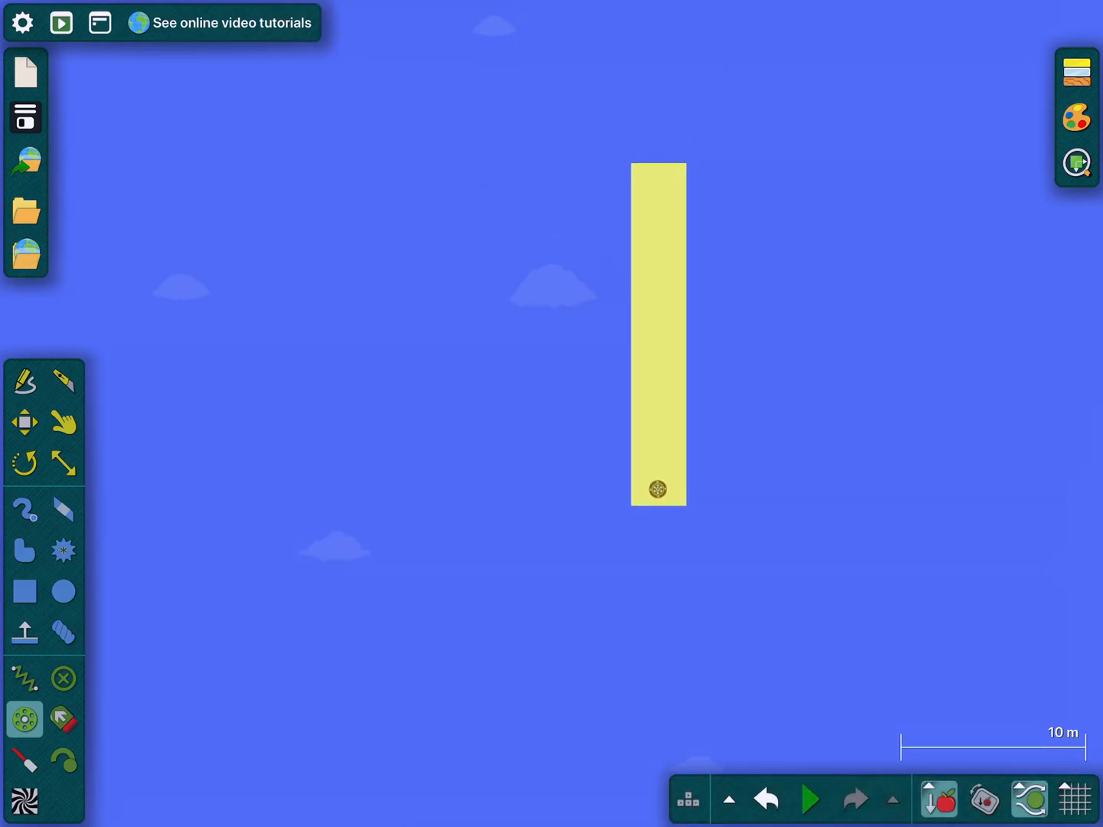
Step: Run the simulation, pause and zoom in on the axle, then run it again
click(809, 800)
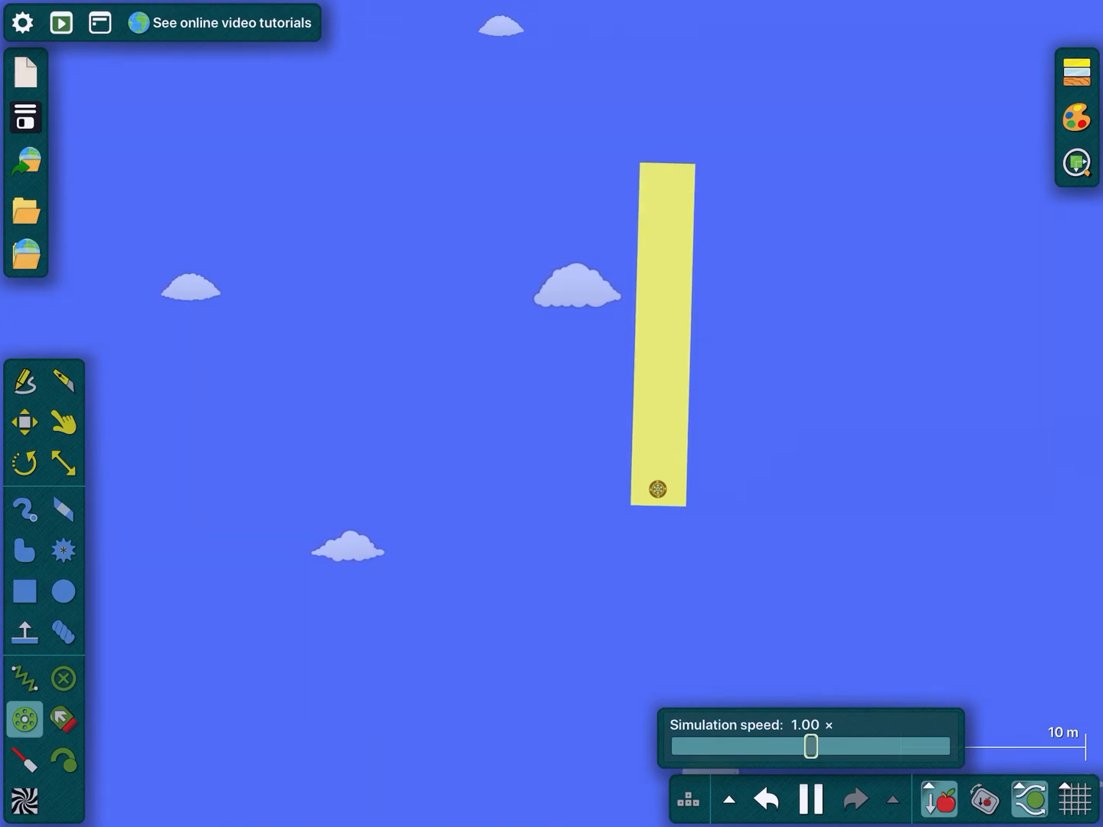
drag(812, 746, 947, 746)
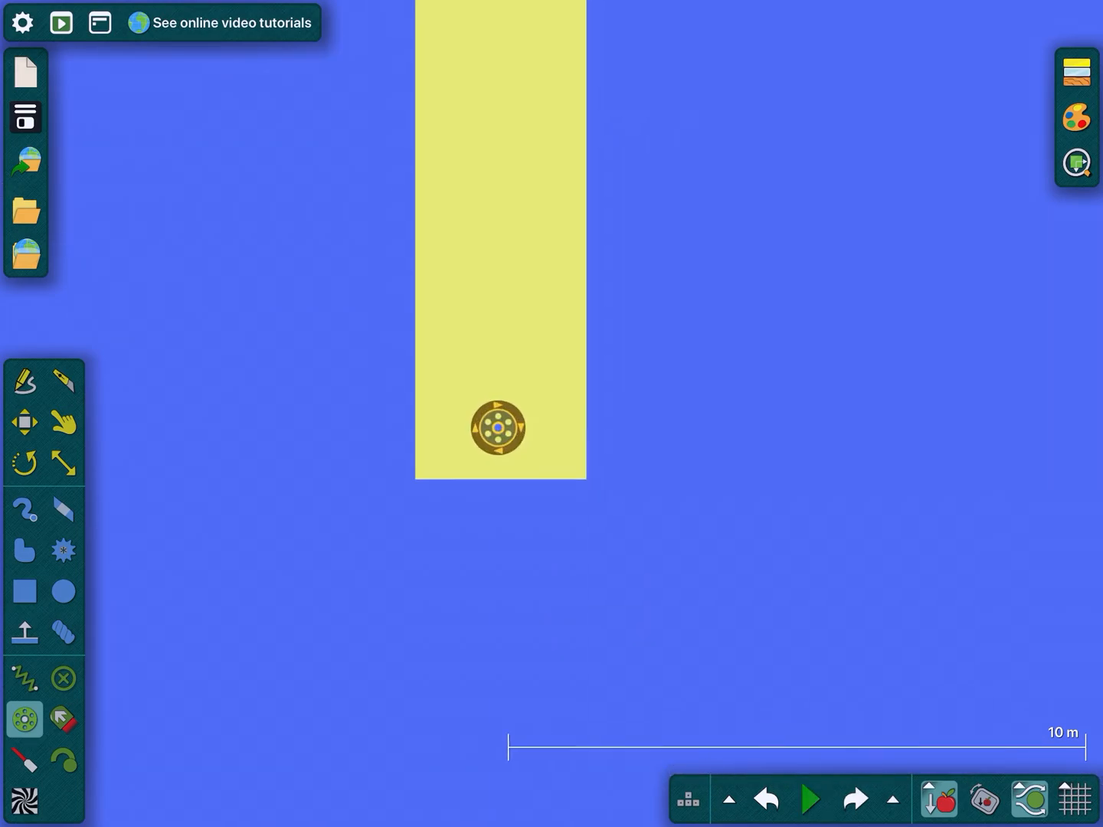
click(500, 429)
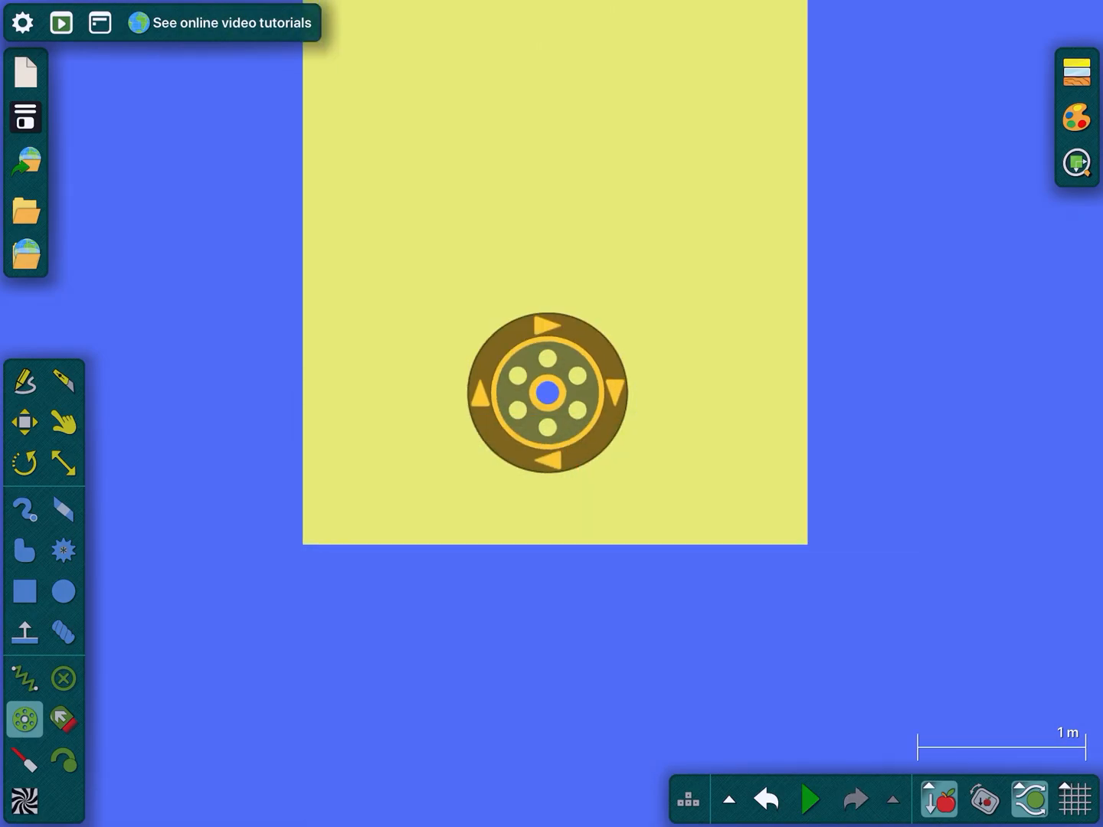
click(809, 800)
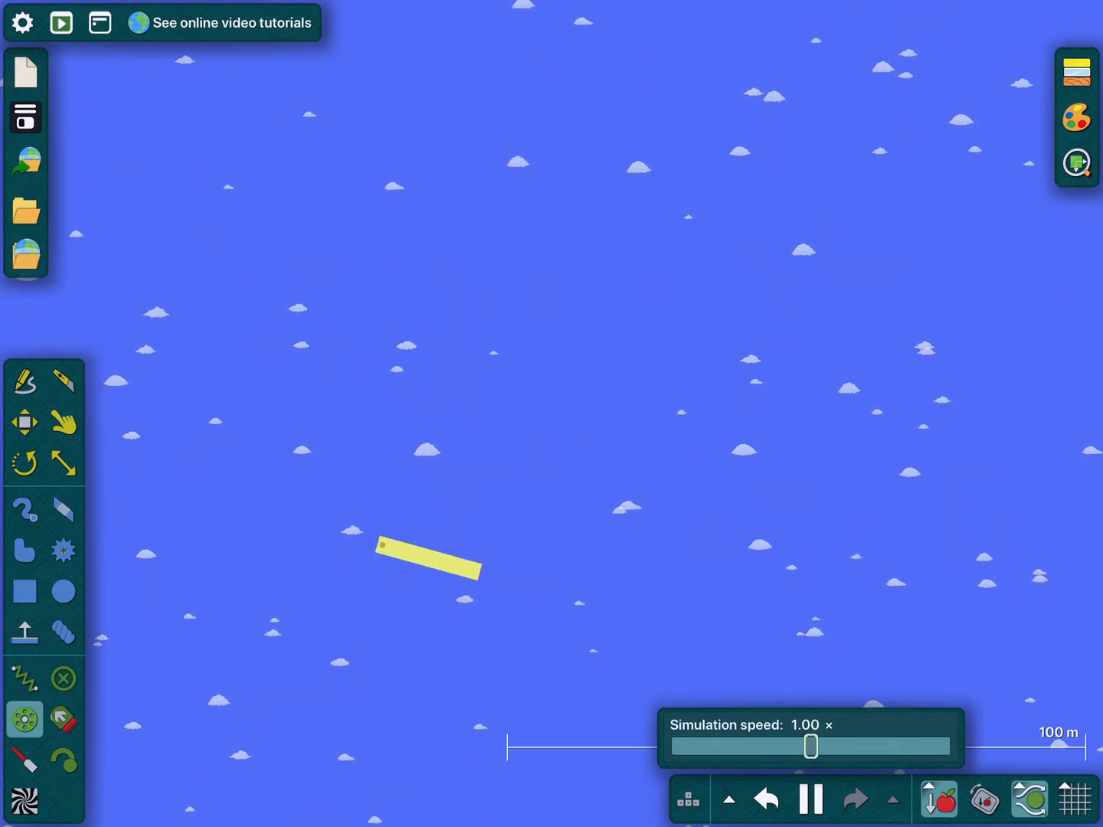
Step: Motorize the rectangle's axle at 180 rpm with 1500 Nm of torque
click(810, 800)
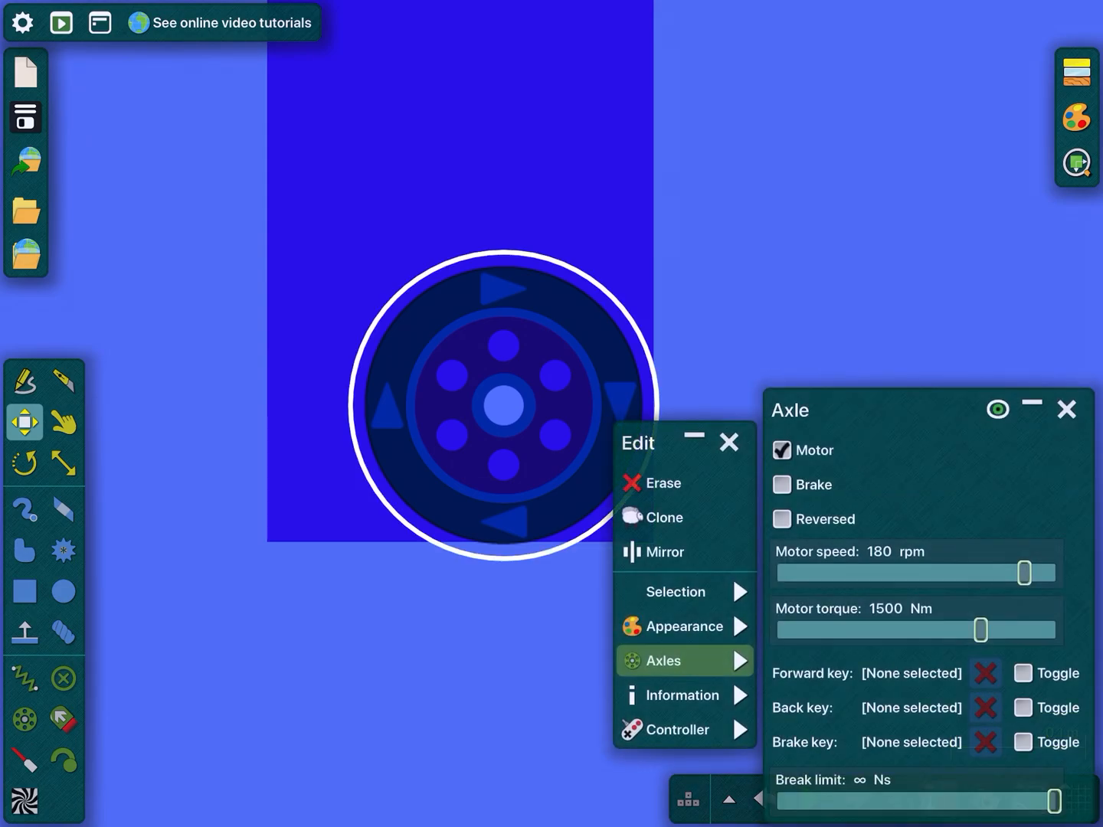
Step: Close the axle settings and Edit menu, leaving the dark blue rectangle in the paused scene
click(683, 625)
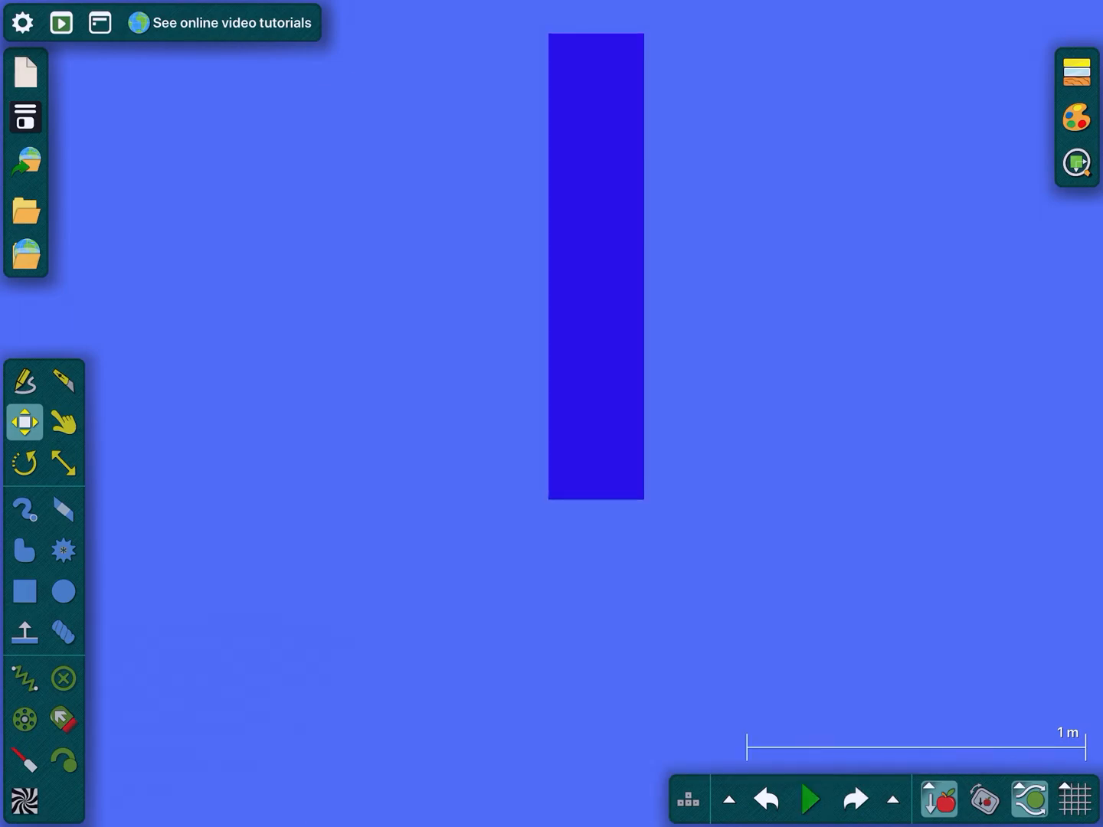
Step: Sketch a carrot with an orange body and green leafy top, and show its edit menu
click(25, 592)
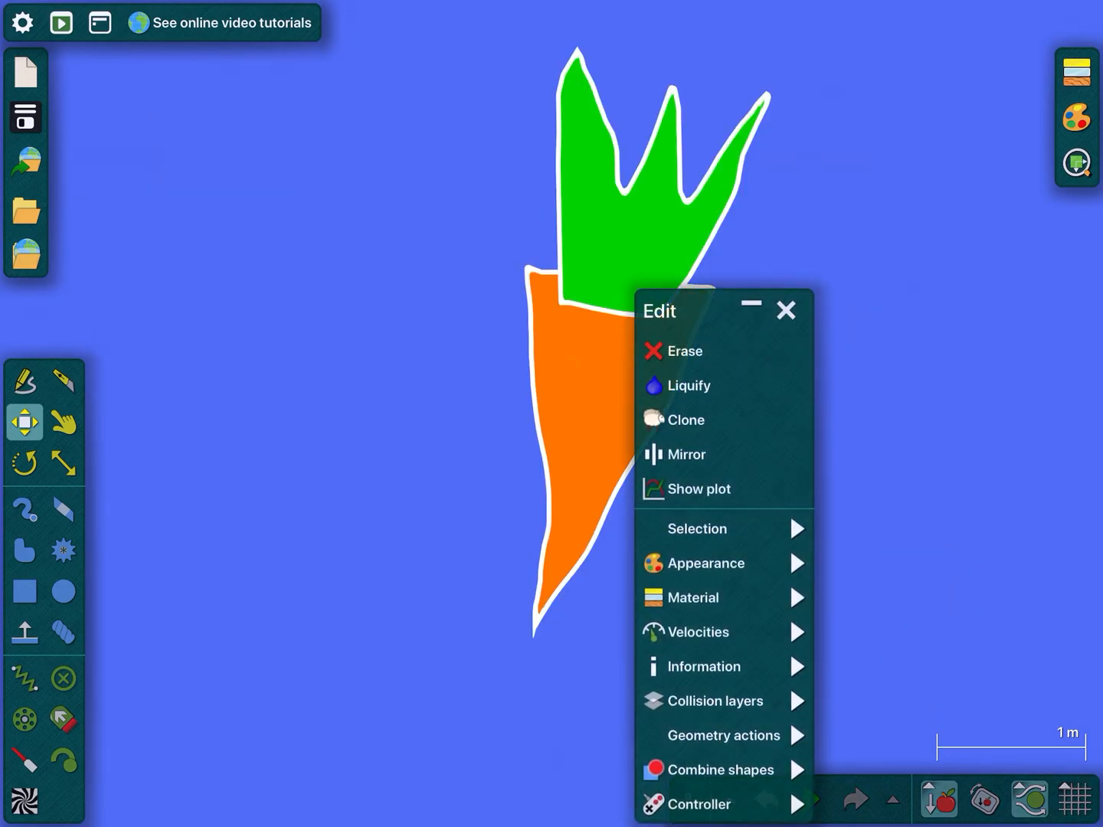
Step: Pin an axle at the carrot's tip and run the simulation so the carrot swings around it
click(784, 310)
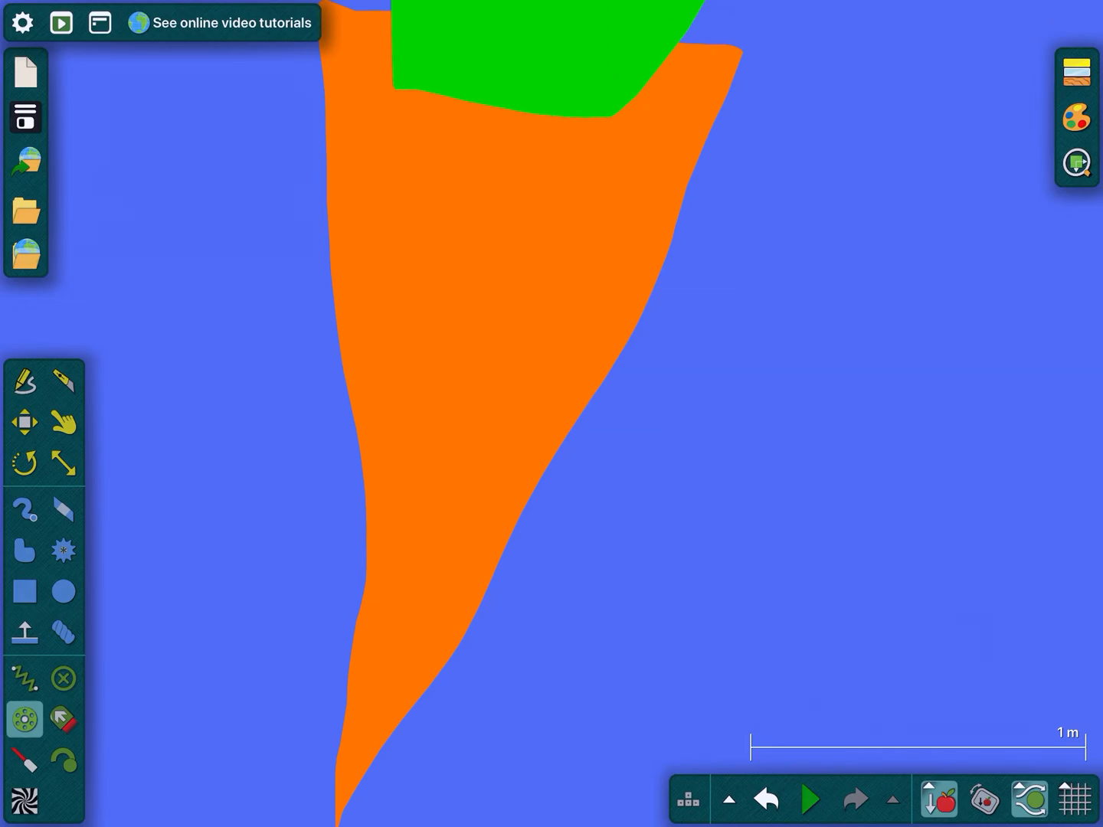
click(490, 735)
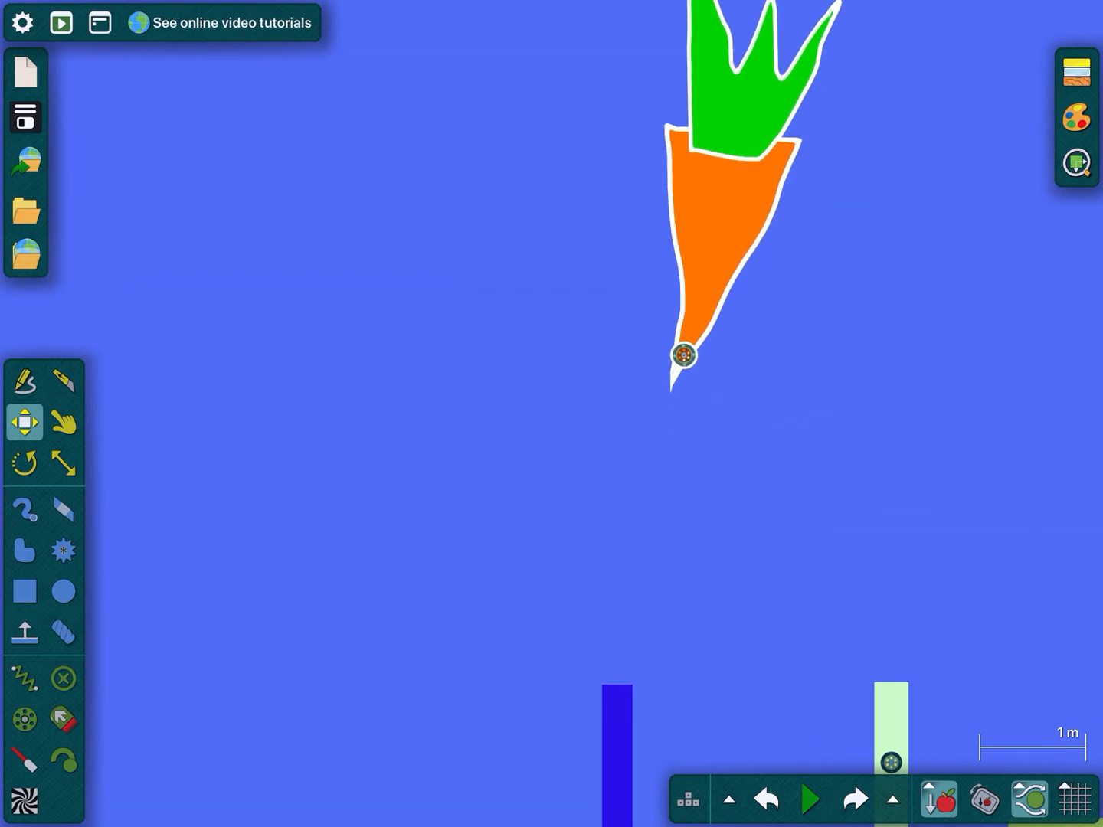
click(809, 799)
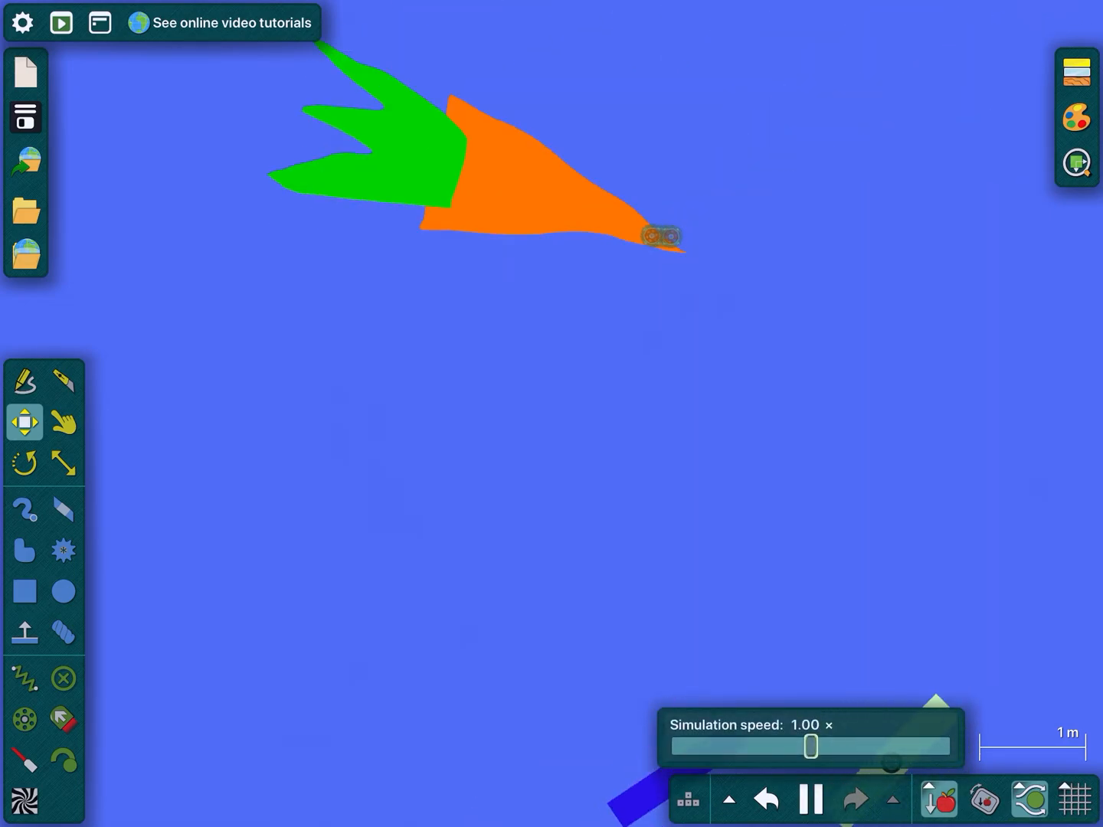